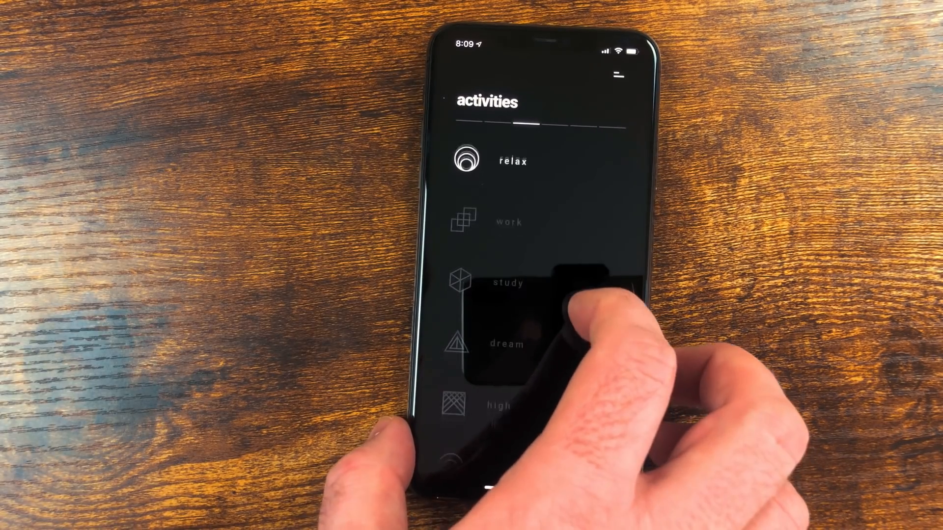
- Scroll to Study in Mubert's activities and start the study session
scroll("down", 3)
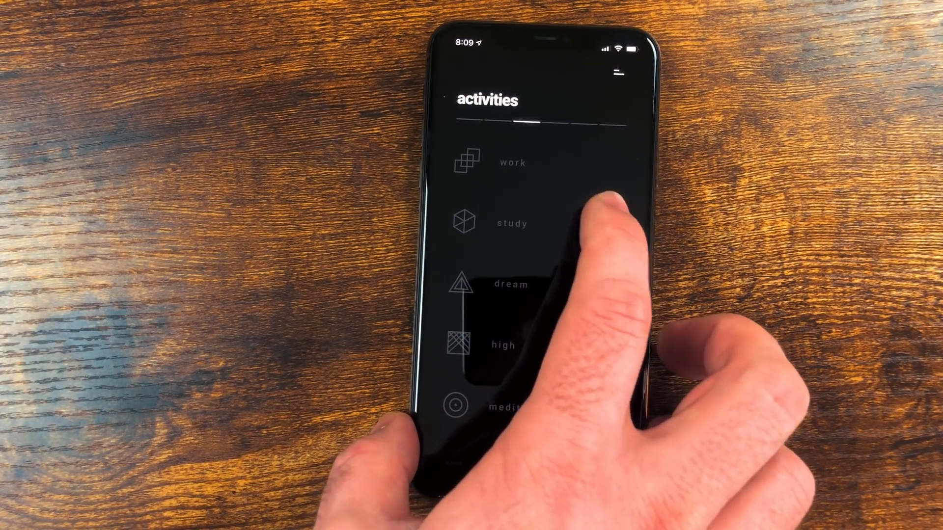
left_click(487, 223)
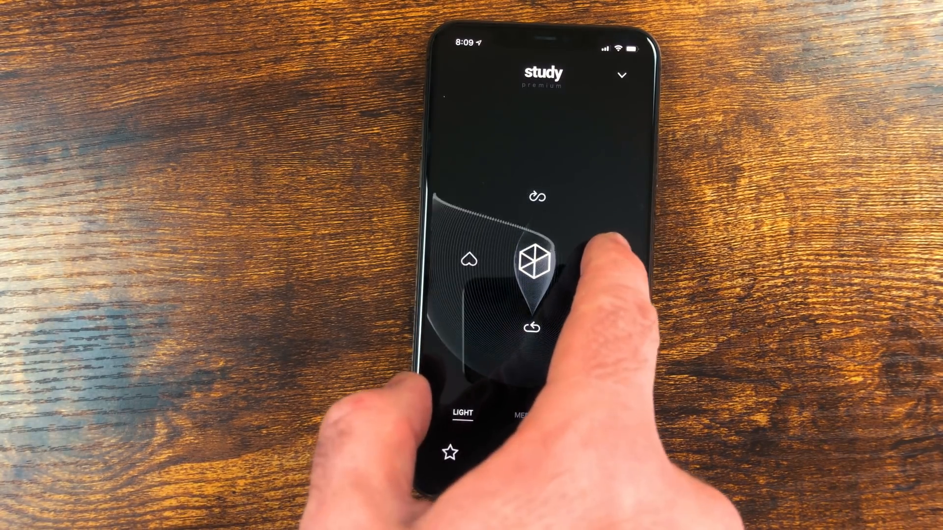
left_click(589, 262)
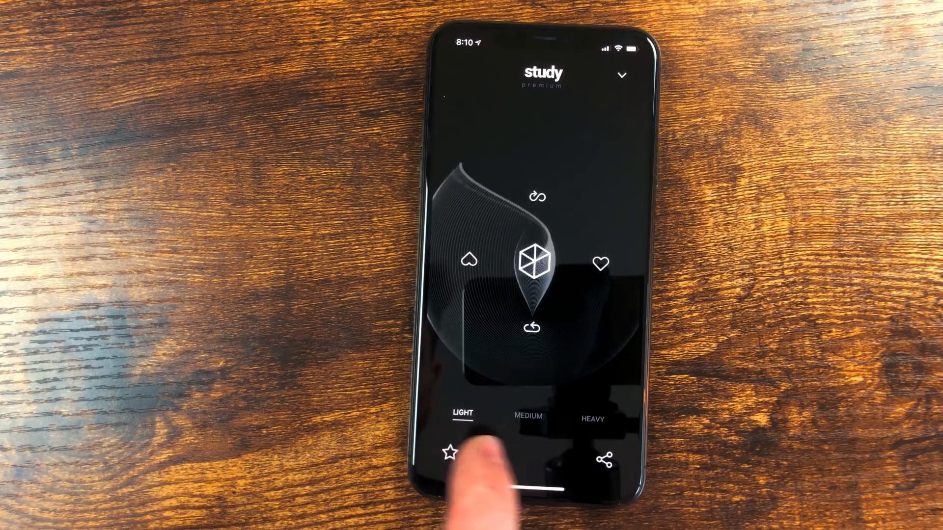
left_click(528, 416)
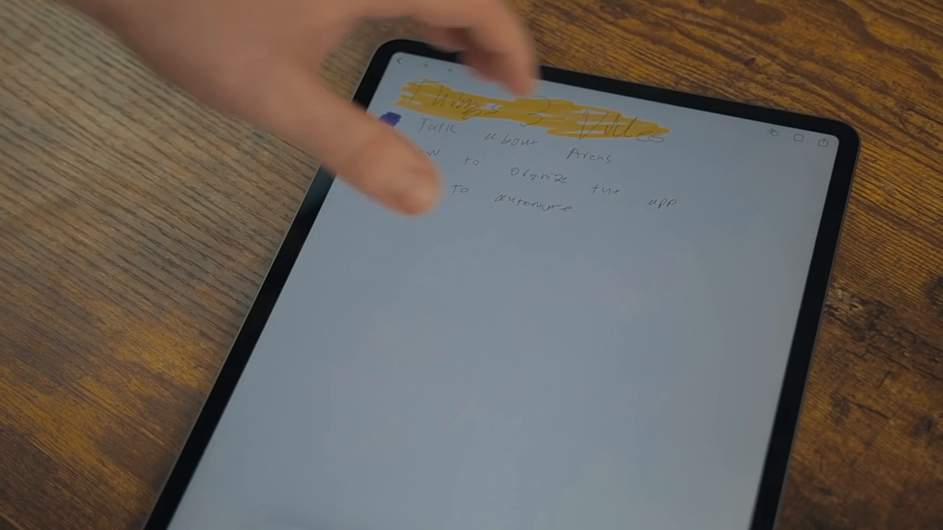
- Begin exporting the handwritten BlankBook note as a PDF
left_click(825, 140)
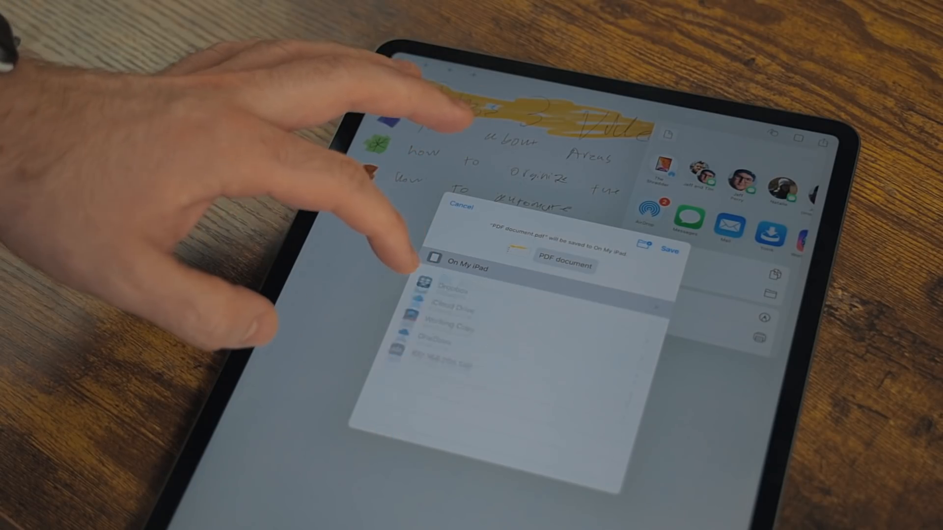
- Save the note's PDF on My iPad and switch the pen colour to green
left_click(451, 285)
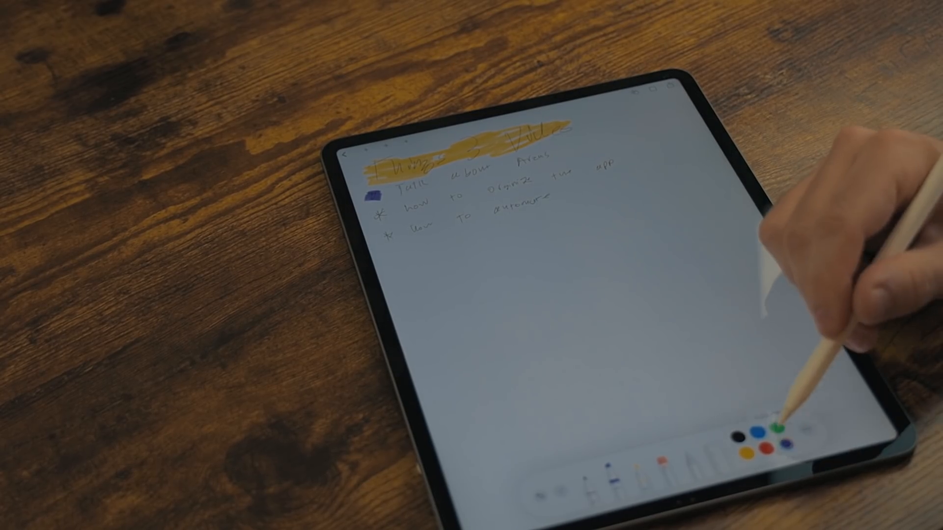
left_click(764, 427)
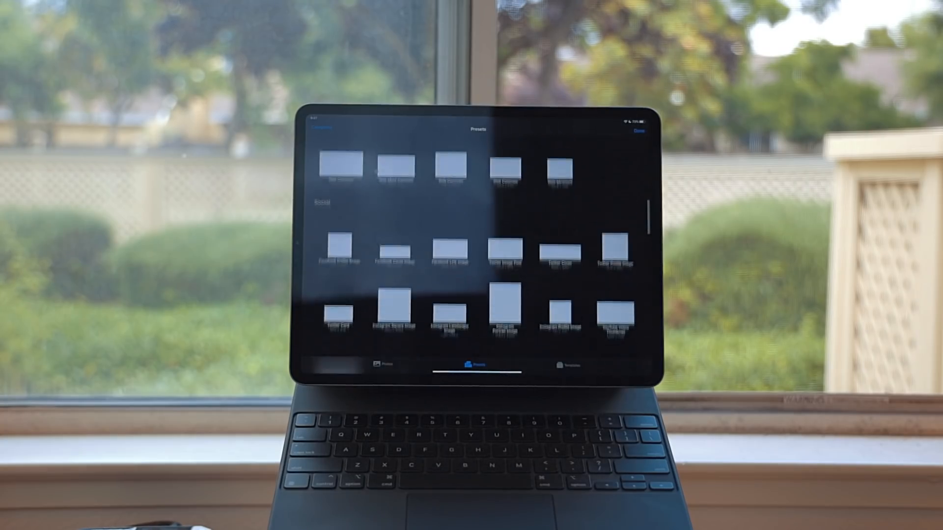
- Scroll through the Social, Film & Video and Iconography preset image sizes
scroll("down", 3)
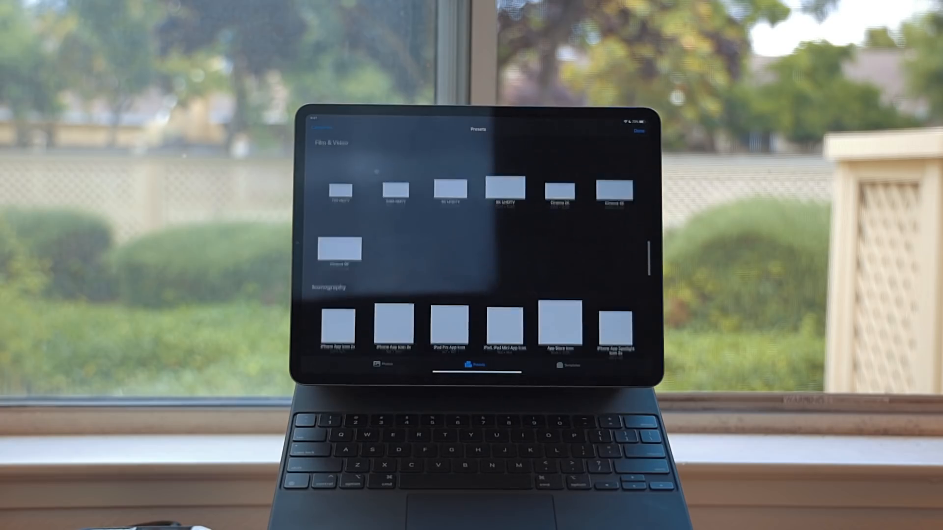
scroll("down", 3)
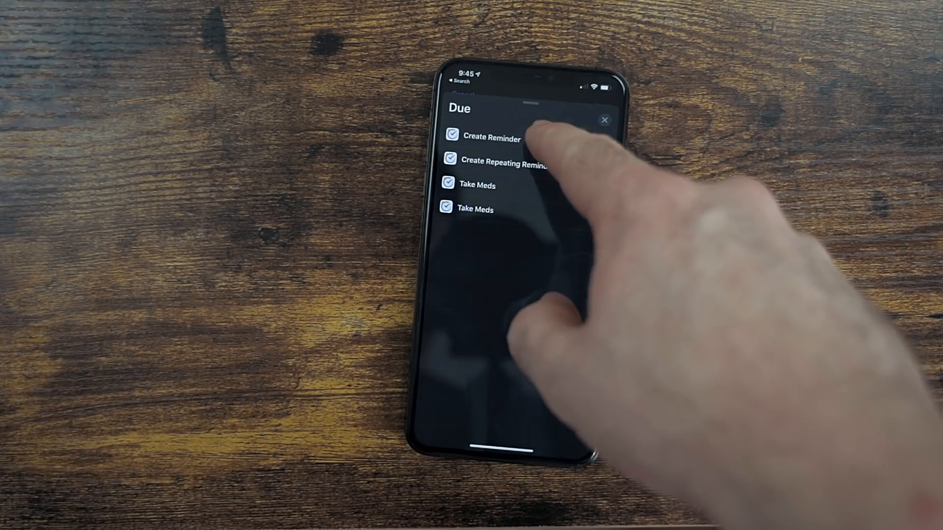
- Add Due's Create Reminder action to the New Shortcut
left_click(490, 137)
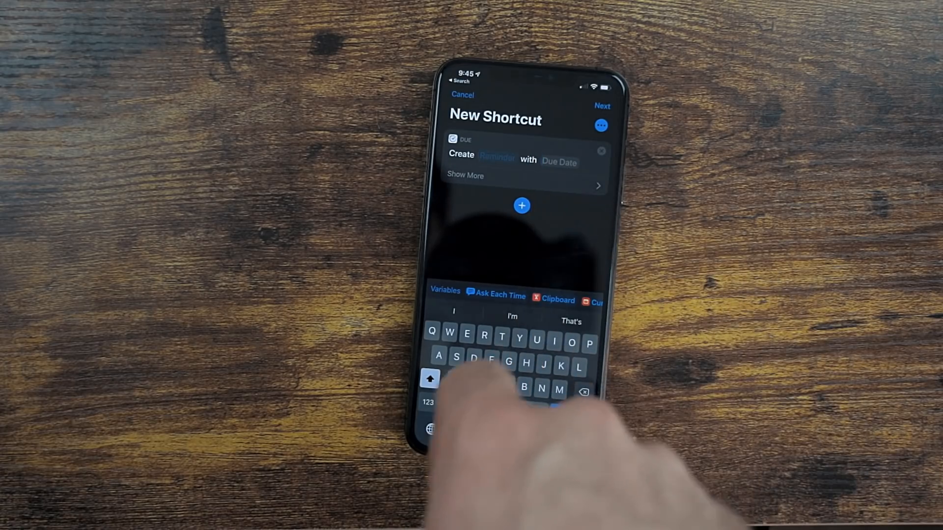
left_click(464, 174)
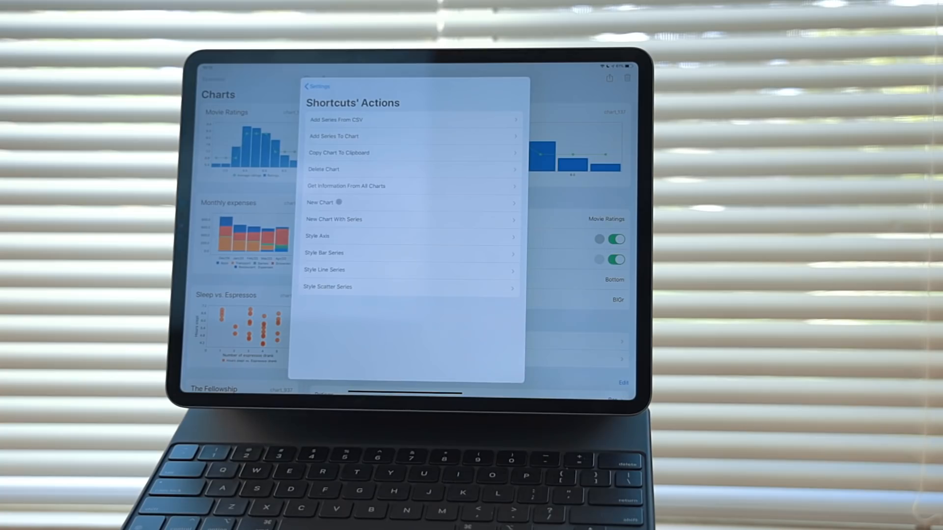
- Open Charty's Examples and scroll through the sample chart categories
left_click(410, 202)
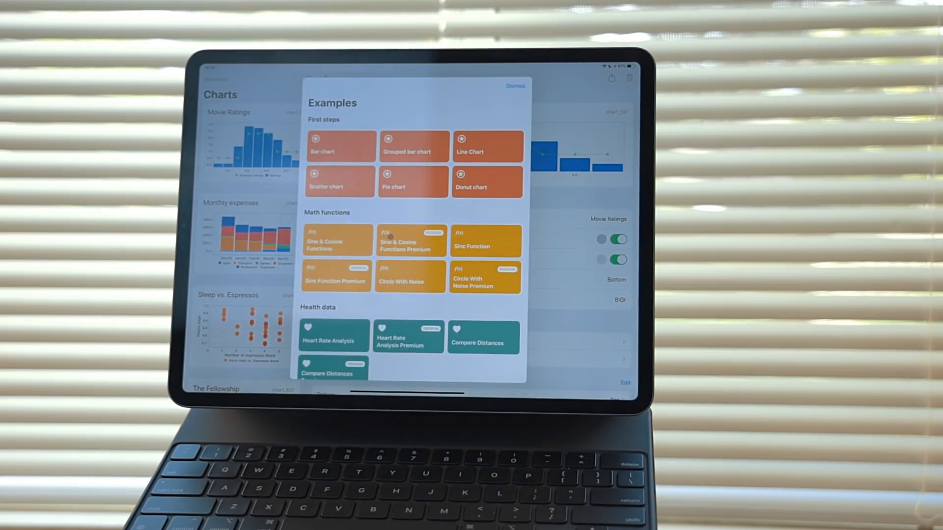
scroll("down", 3)
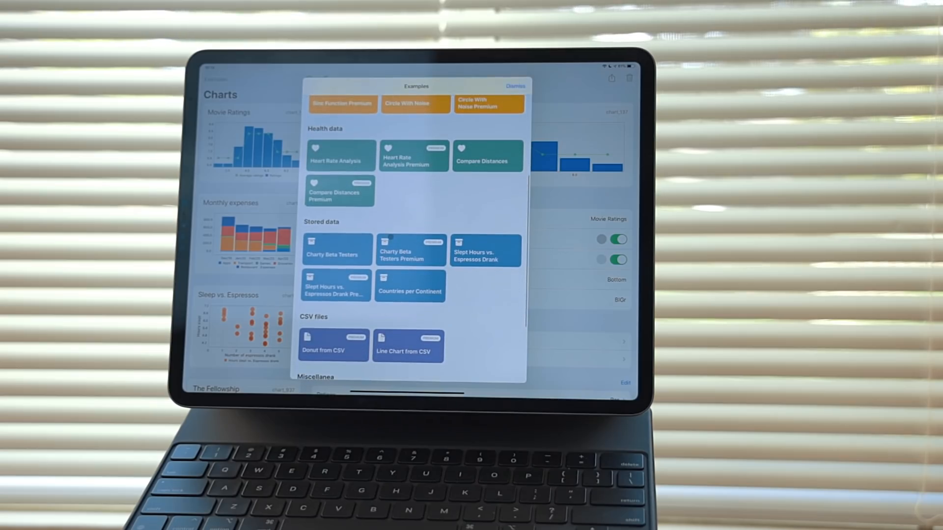
scroll("down", 3)
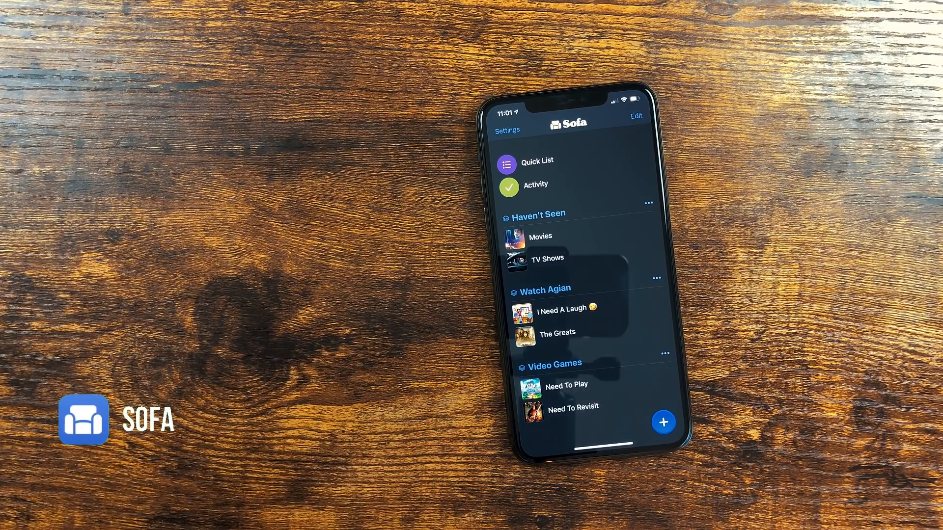
left_click(664, 422)
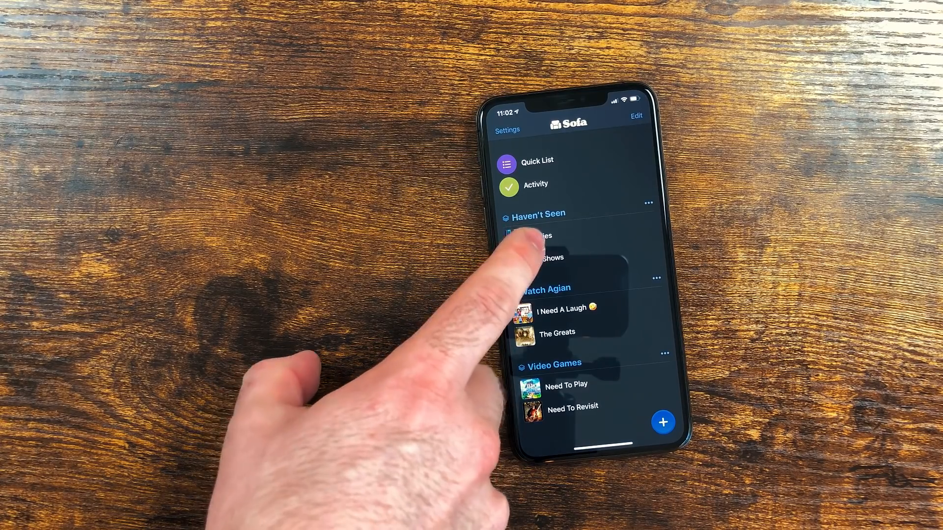
- Browse Sofa's Haven't Seen Movies and Need To Play lists, returning to the overview
left_click(532, 236)
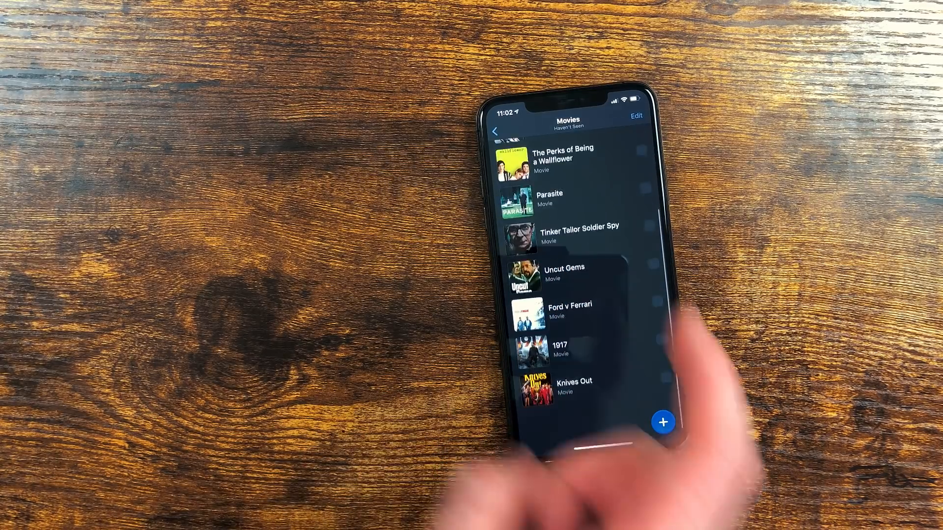
scroll("down", 3)
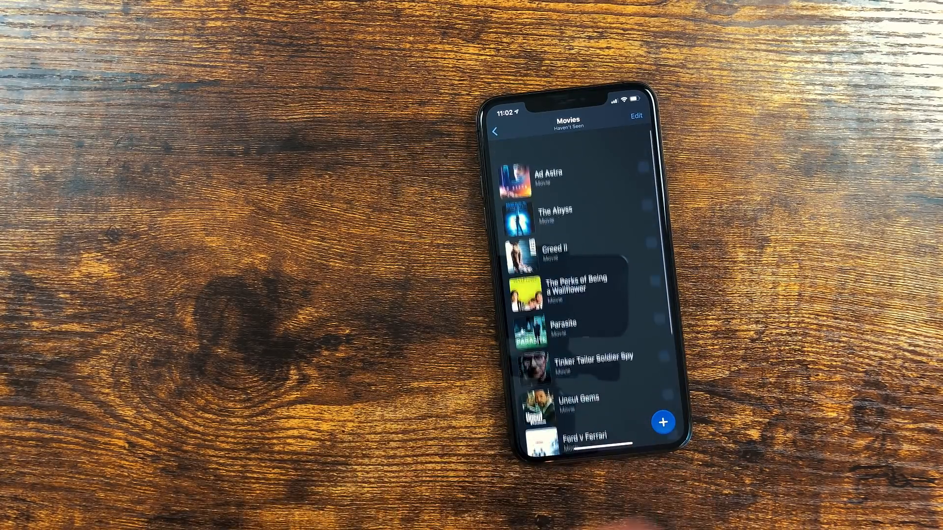
left_click(495, 132)
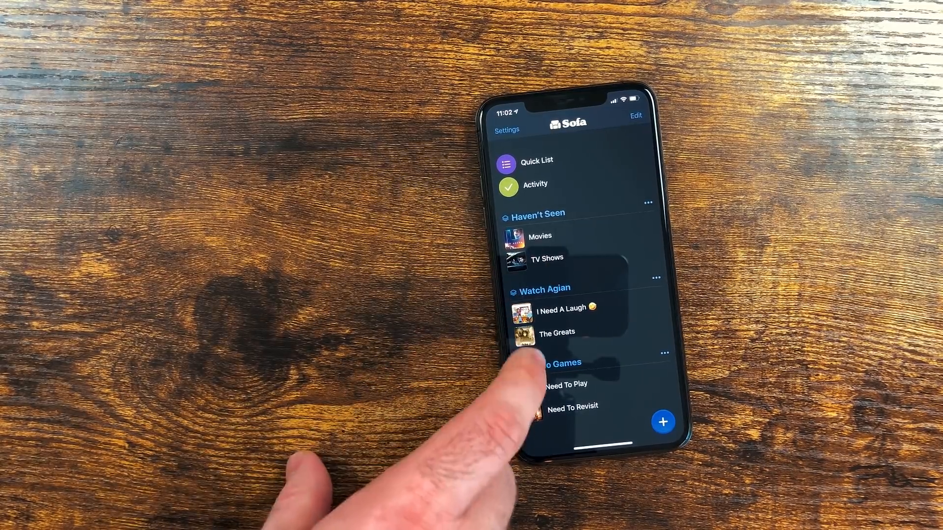
left_click(565, 384)
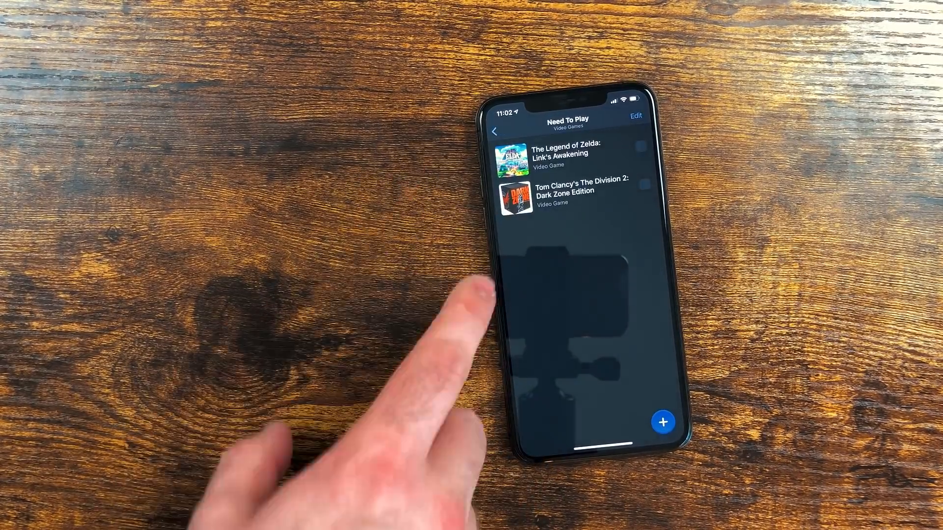
left_click(495, 131)
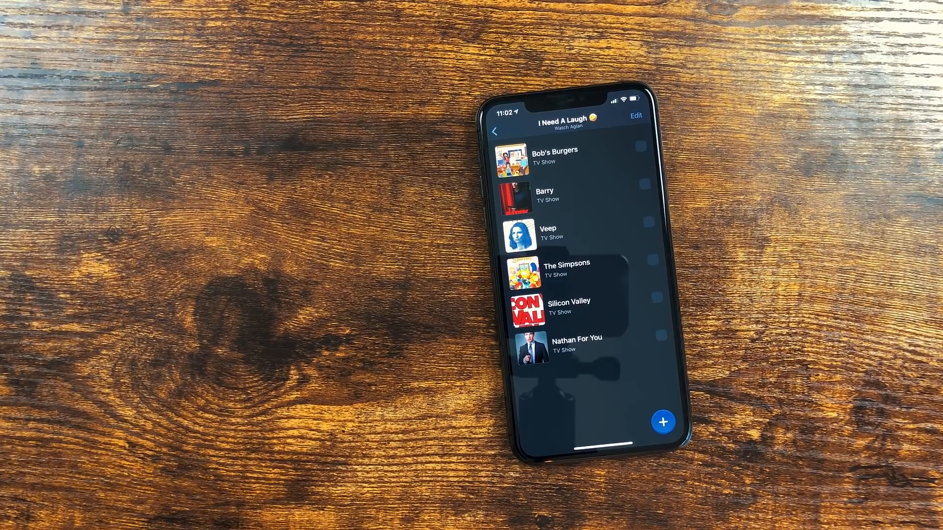
- View The Greats and The Witcher's details, then open Haven't Seen TV Shows
left_click(496, 131)
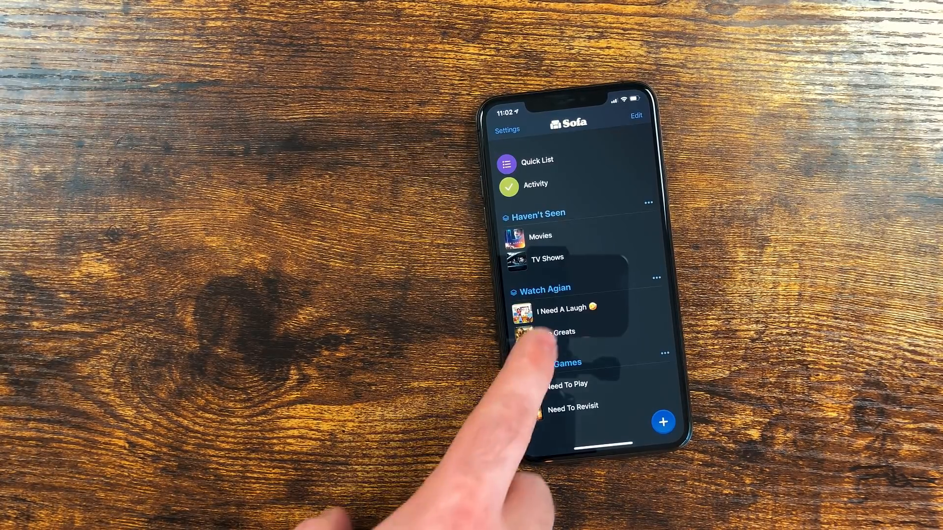
left_click(556, 332)
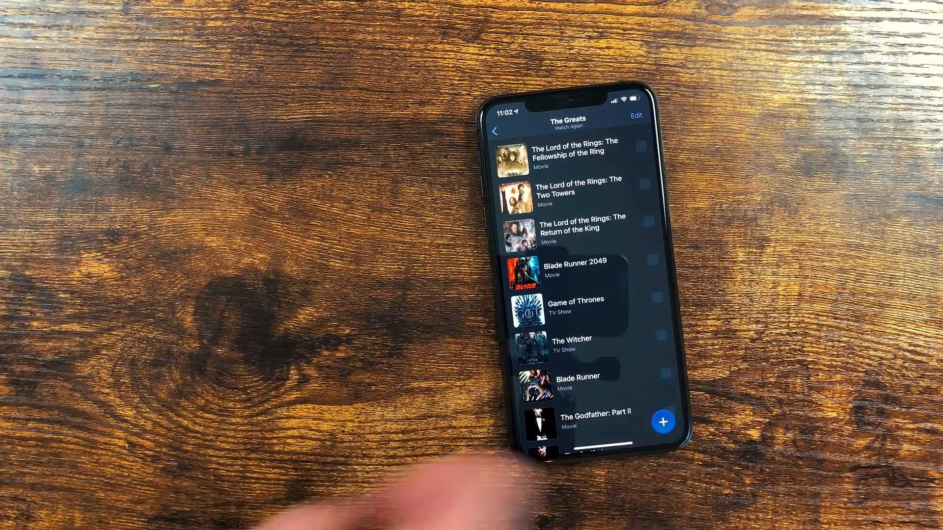
mouse_move(421, 481)
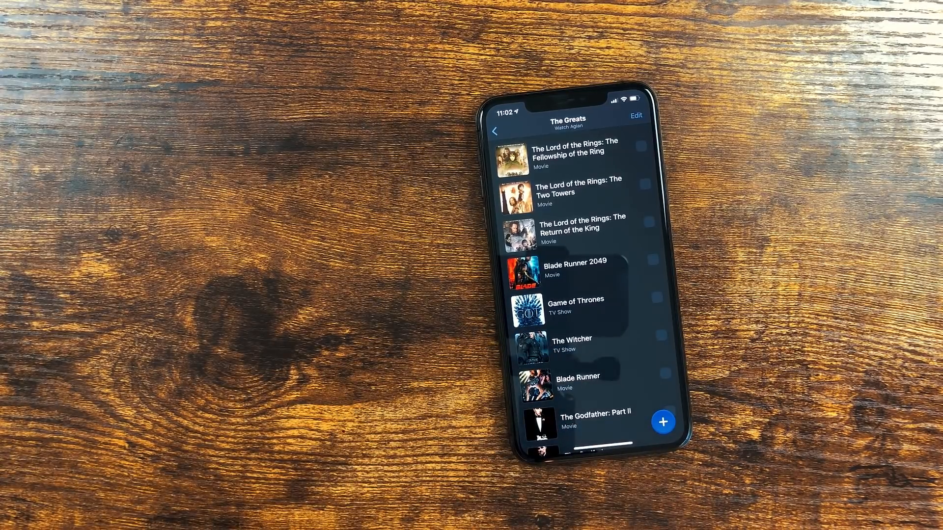
left_click(572, 346)
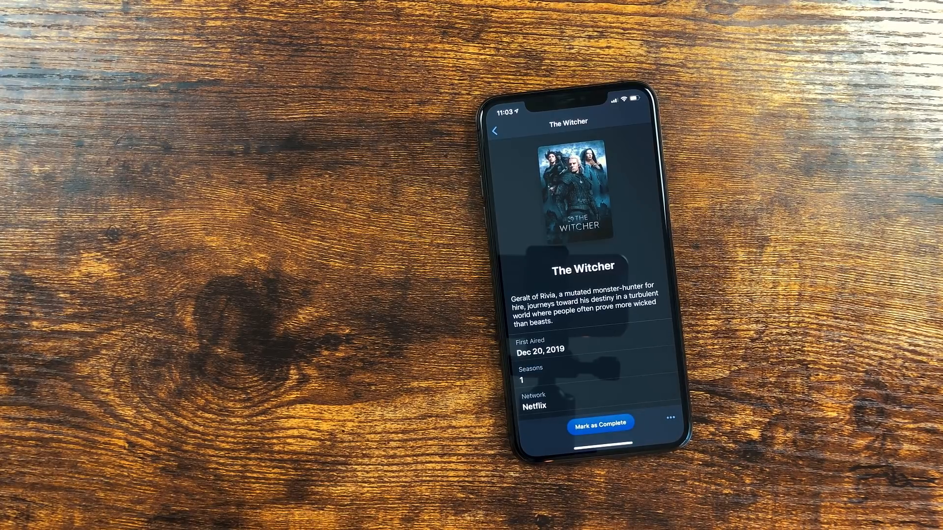
left_click(496, 131)
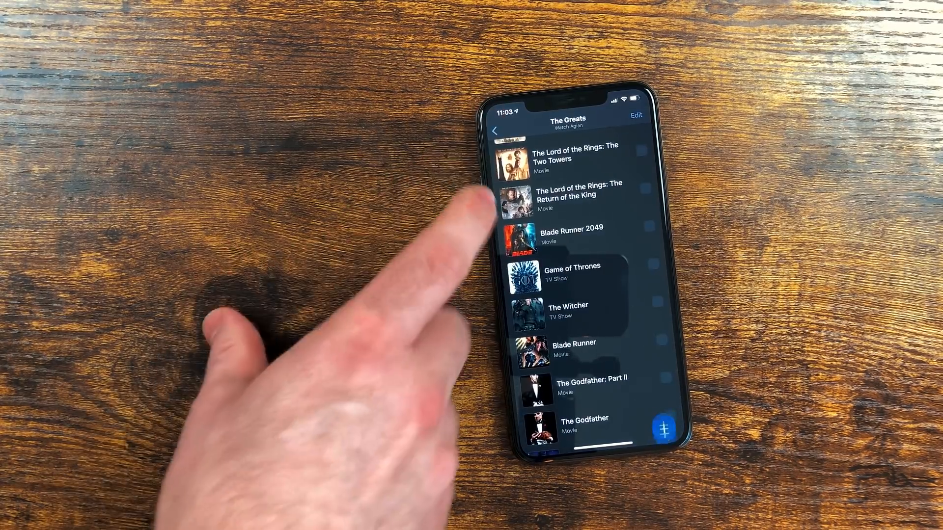
left_click(497, 131)
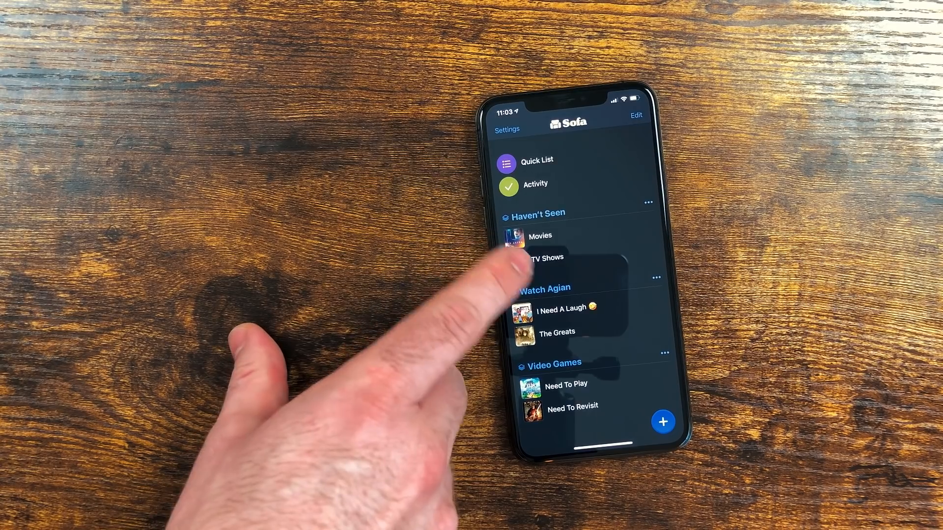
left_click(544, 257)
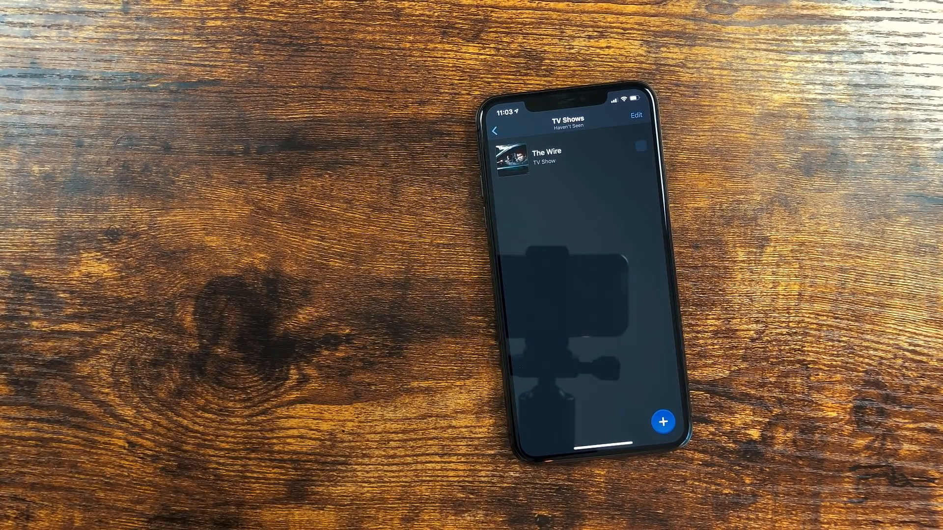